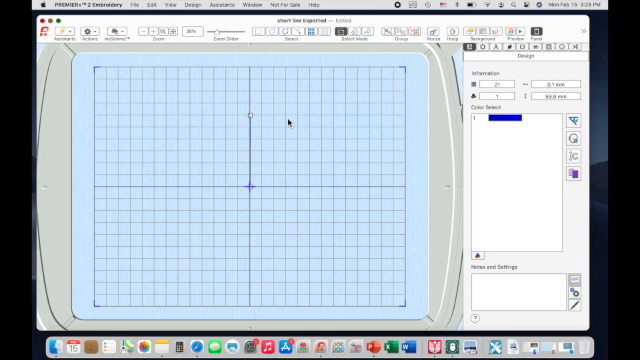
pyautogui.moveTo(249, 117)
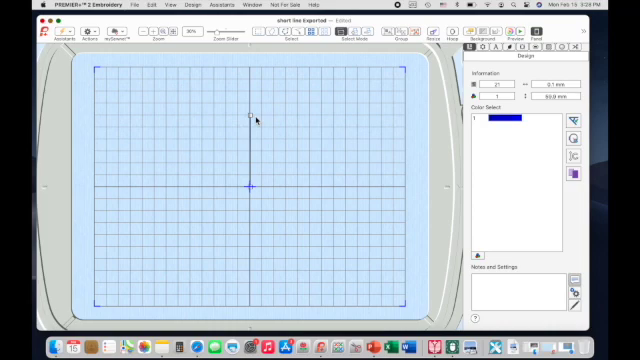
pyautogui.moveTo(285, 62)
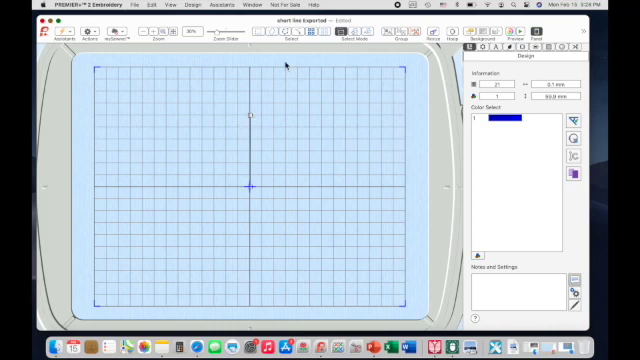
pyautogui.moveTo(235, 184)
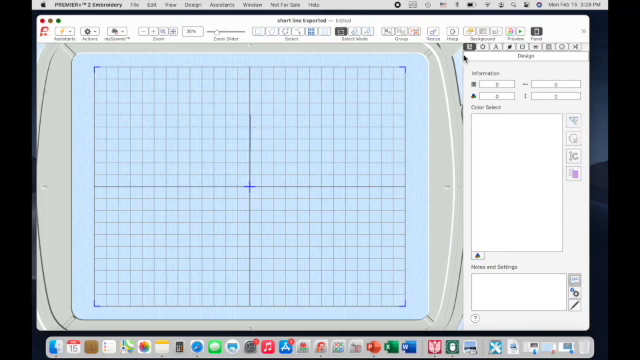
# Step: Open the Encore circular repeat settings for the line with 50 repeats
pyautogui.click(472, 50)
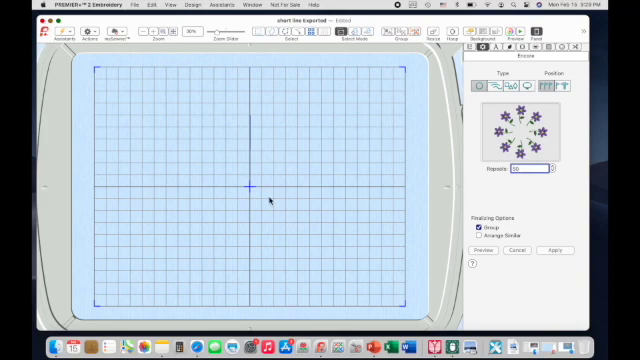
pyautogui.moveTo(261, 75)
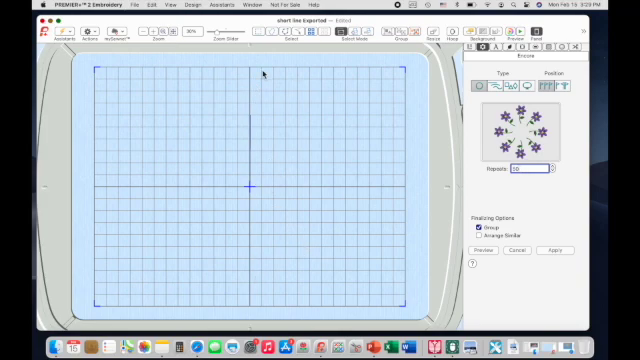
pyautogui.click(535, 181)
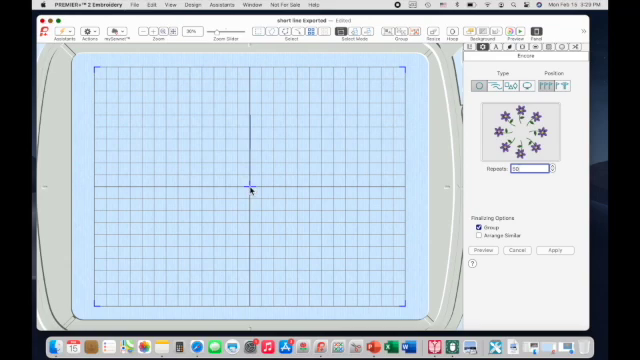
pyautogui.moveTo(371, 187)
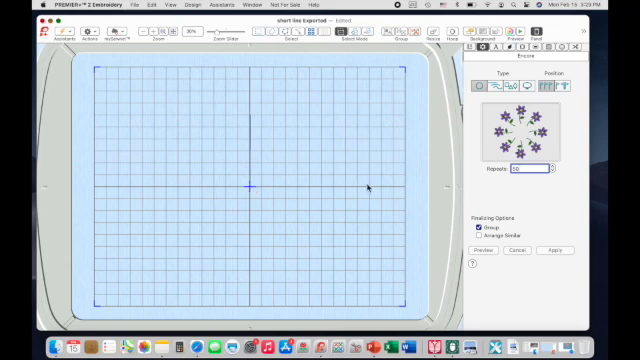
pyautogui.moveTo(247, 178)
pyautogui.write('50')
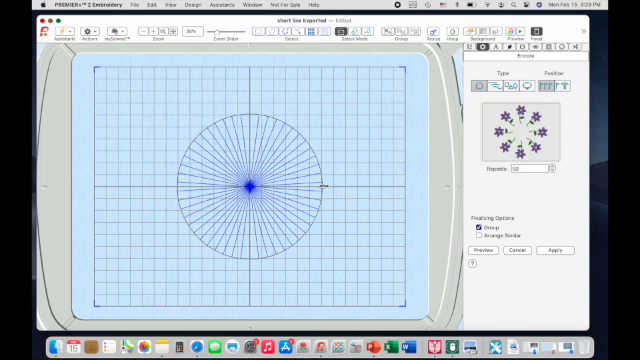
pyautogui.moveTo(322, 186)
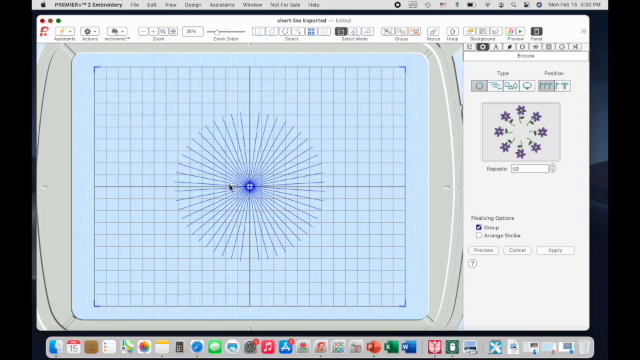
pyautogui.moveTo(245, 180)
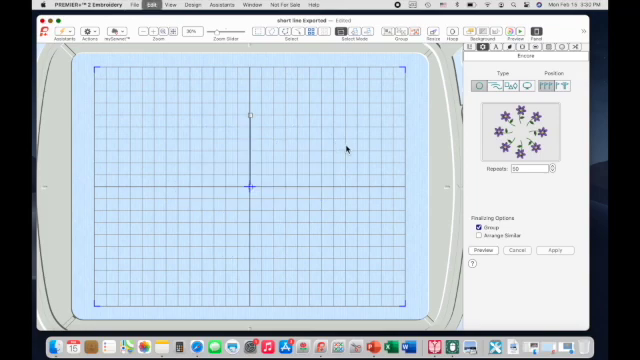
pyautogui.moveTo(418, 233)
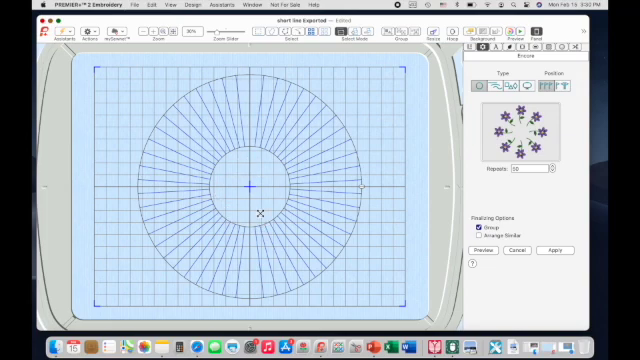
pyautogui.moveTo(266, 211)
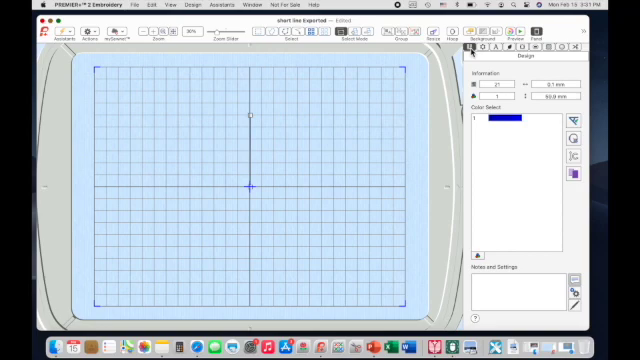
pyautogui.moveTo(487, 52)
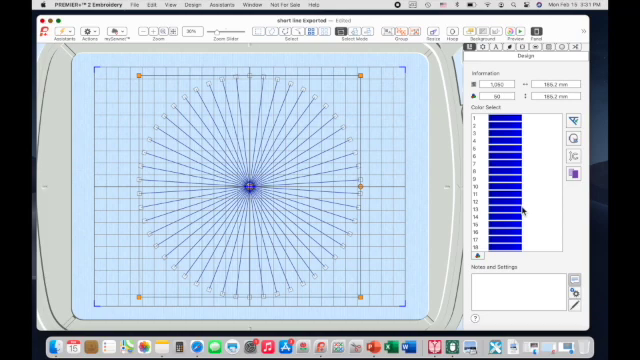
# Step: Scroll the Color Select list to check all 50 blue colour blocks
pyautogui.scroll(-3)
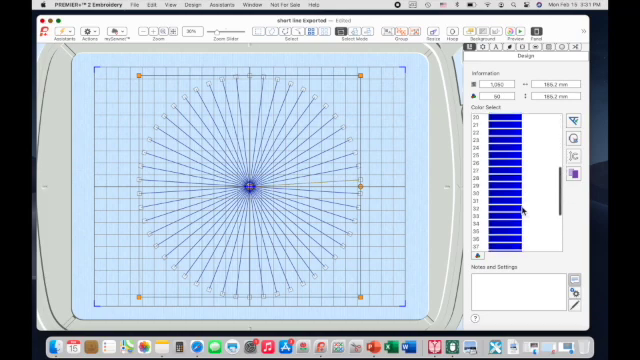
pyautogui.scroll(-3)
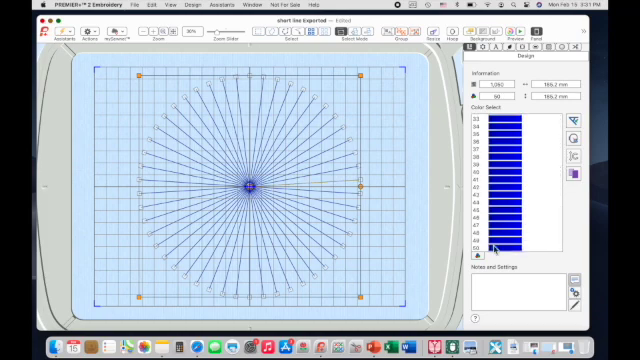